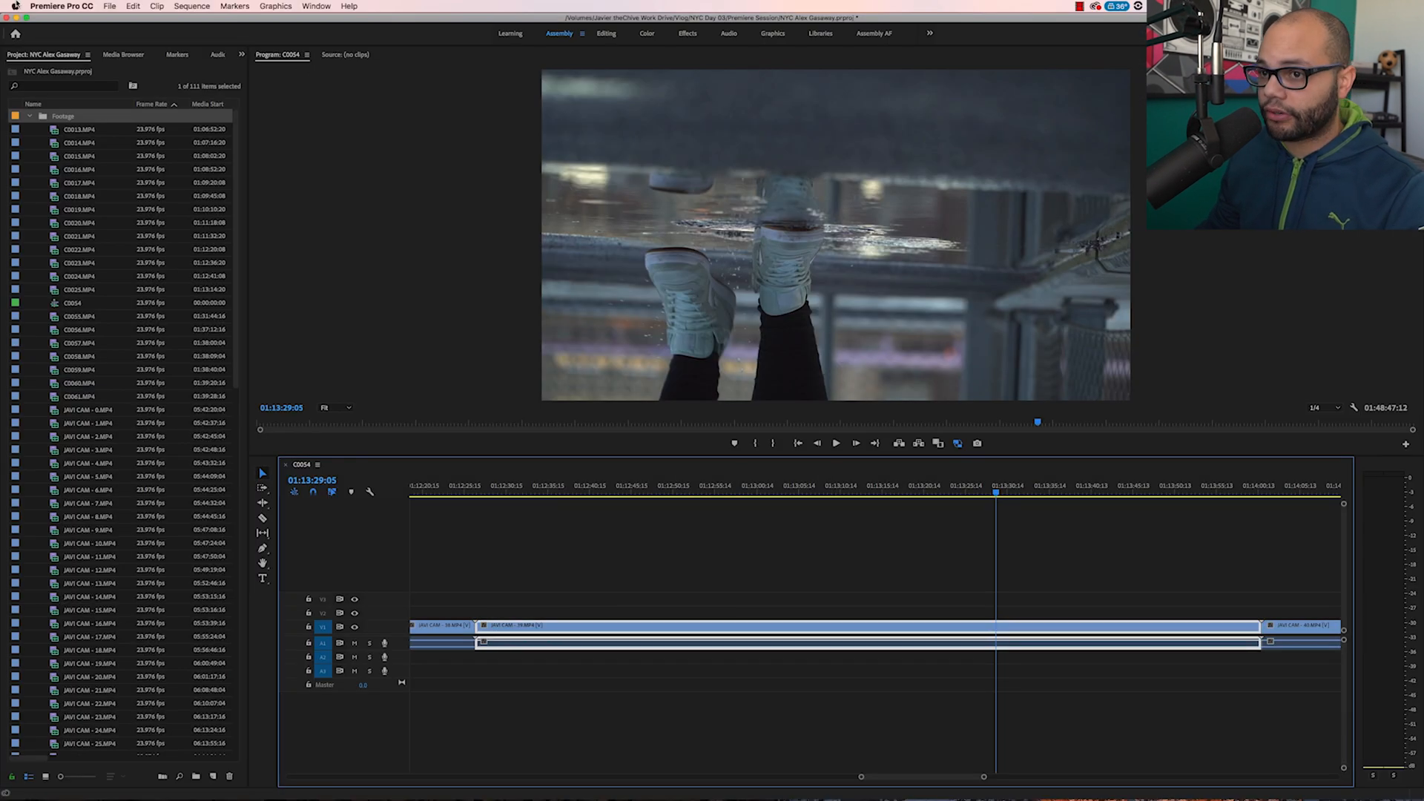
# Step: Show the Media Browser in the left panel group, then switch on to the Markers panel
pyautogui.click(316, 6)
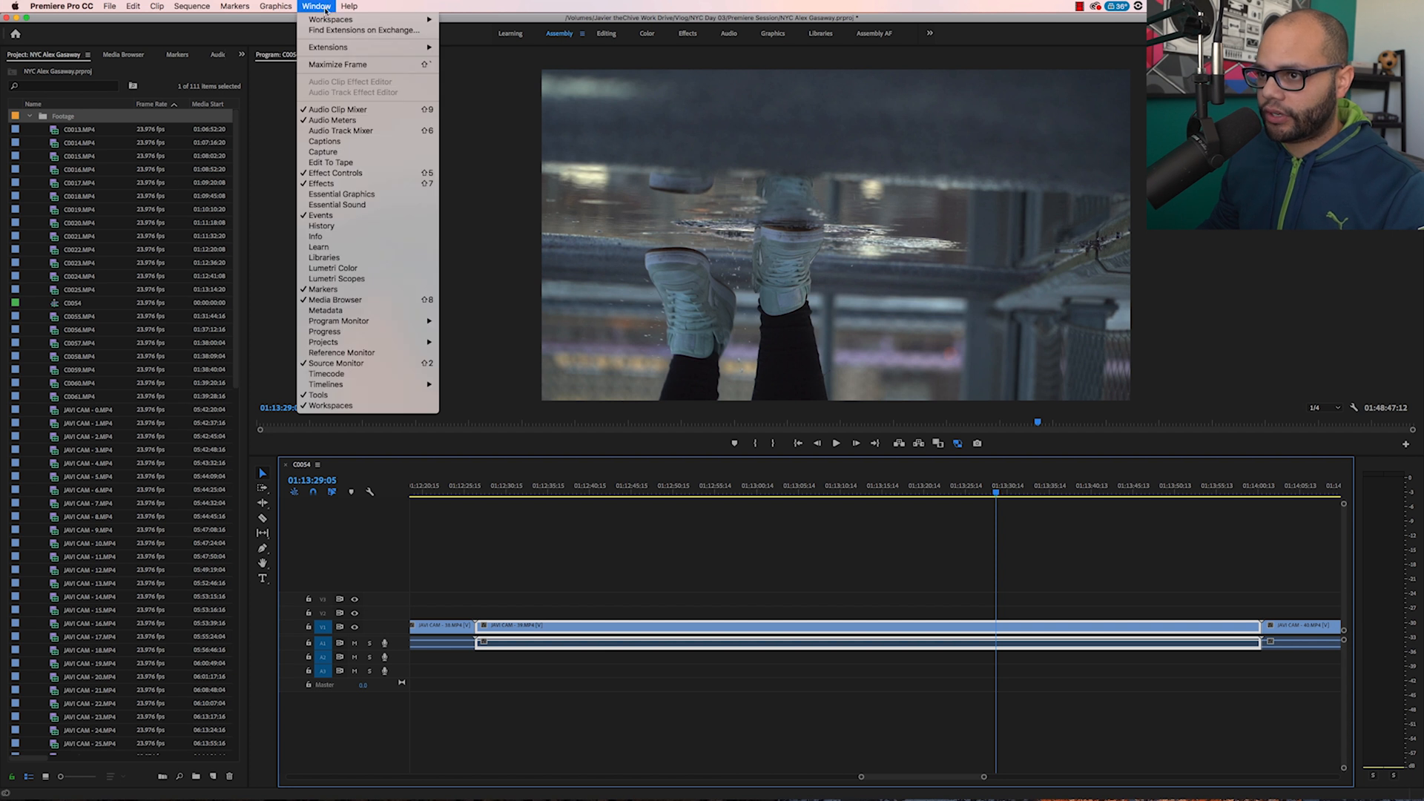
pyautogui.moveTo(320, 184)
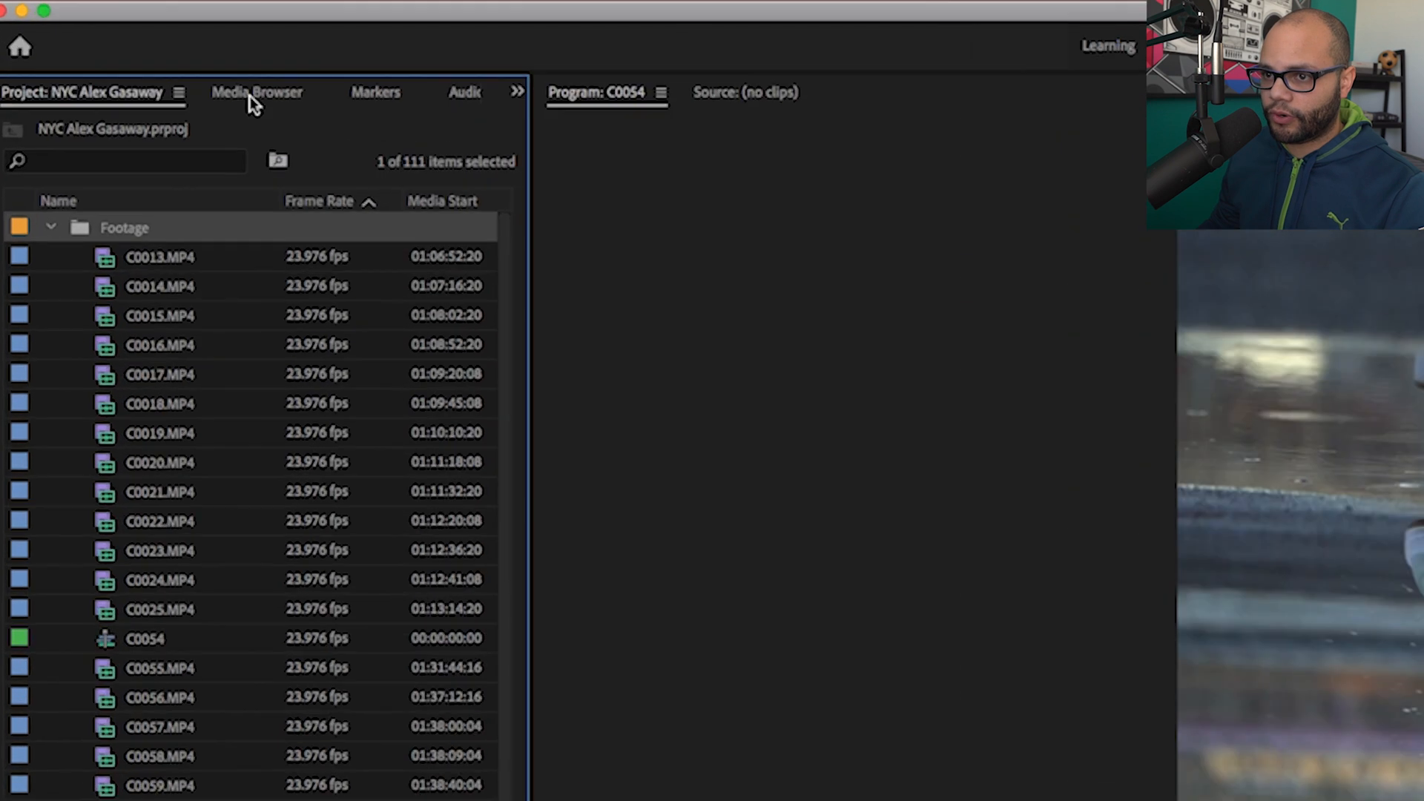
pyautogui.click(257, 92)
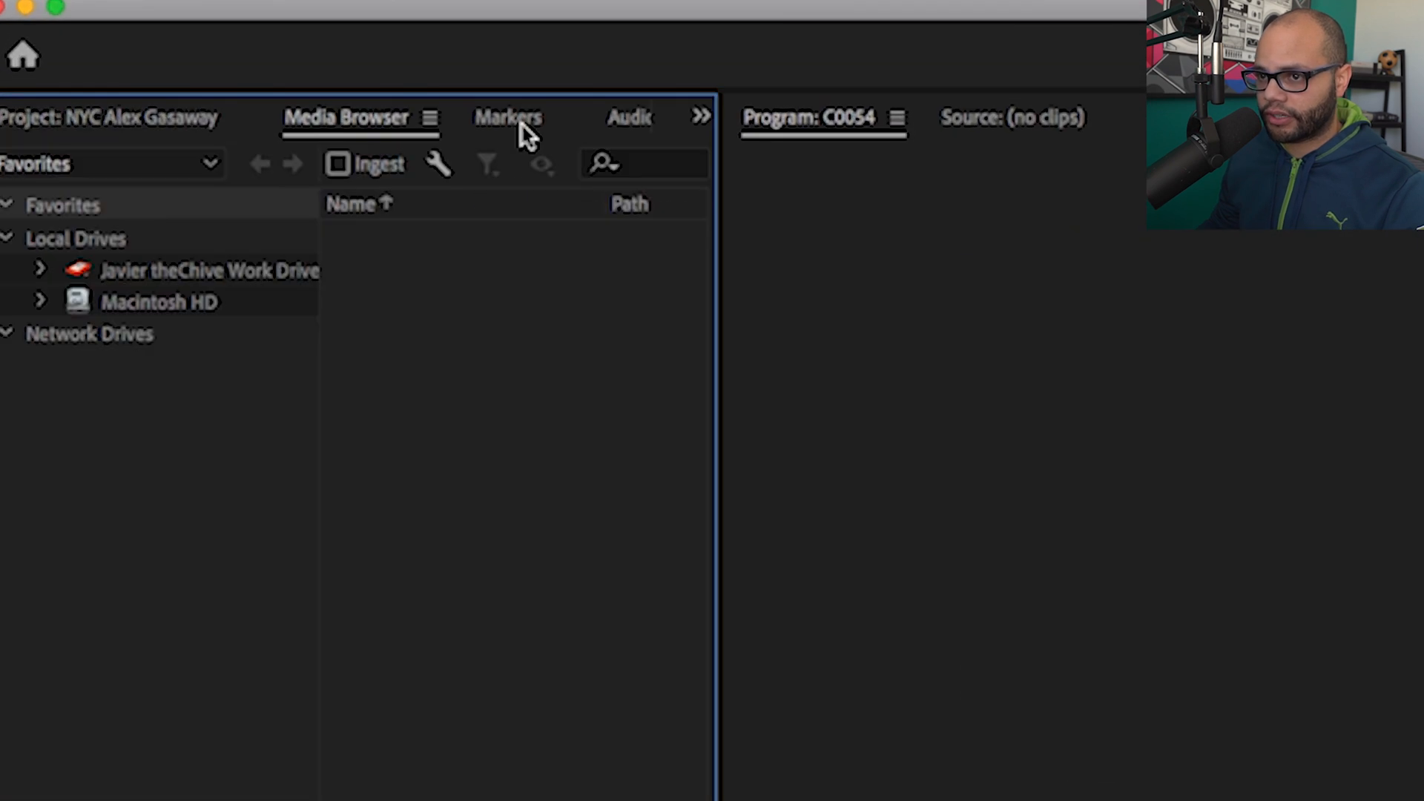
pyautogui.click(577, 115)
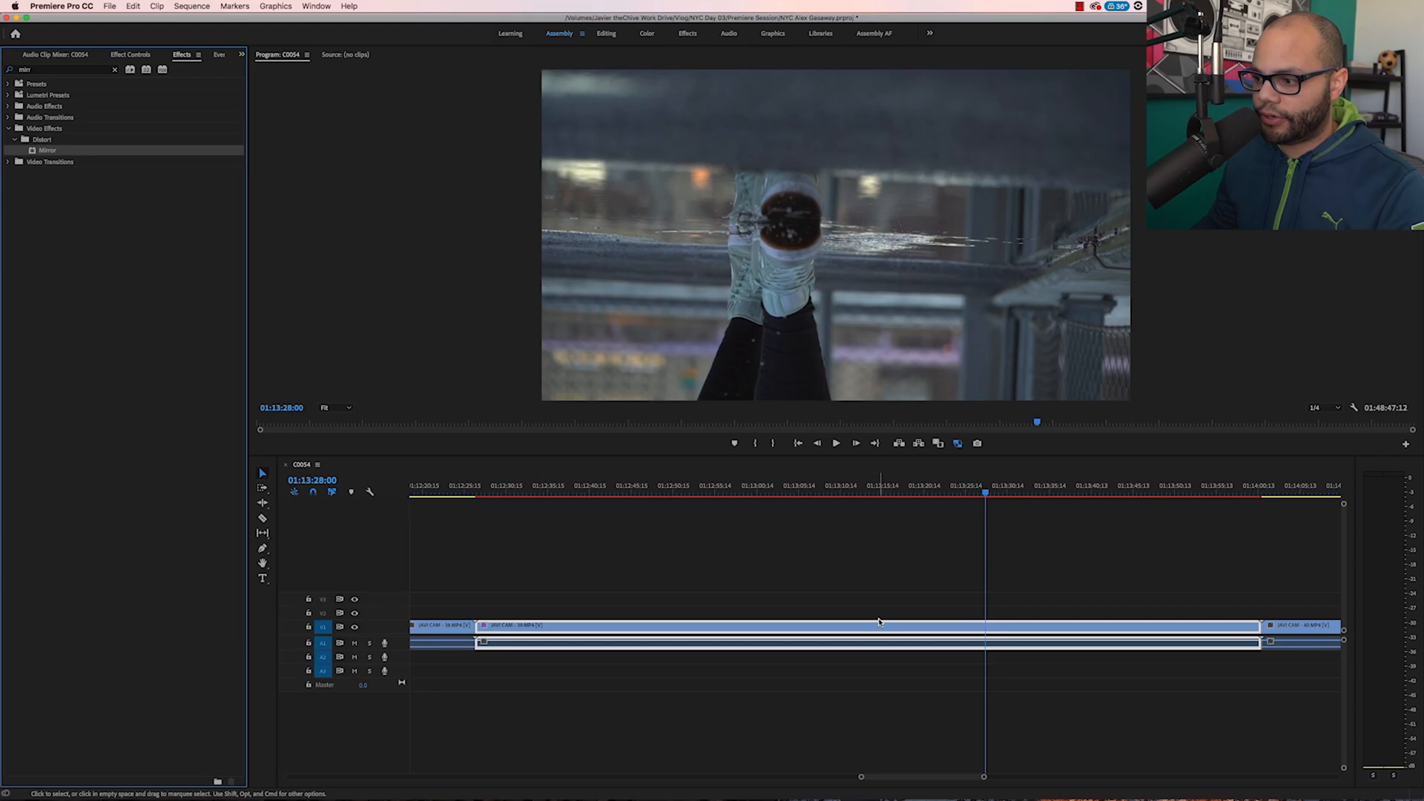
# Step: Select the timeline clip carrying the Mirror distort effect
pyautogui.click(131, 55)
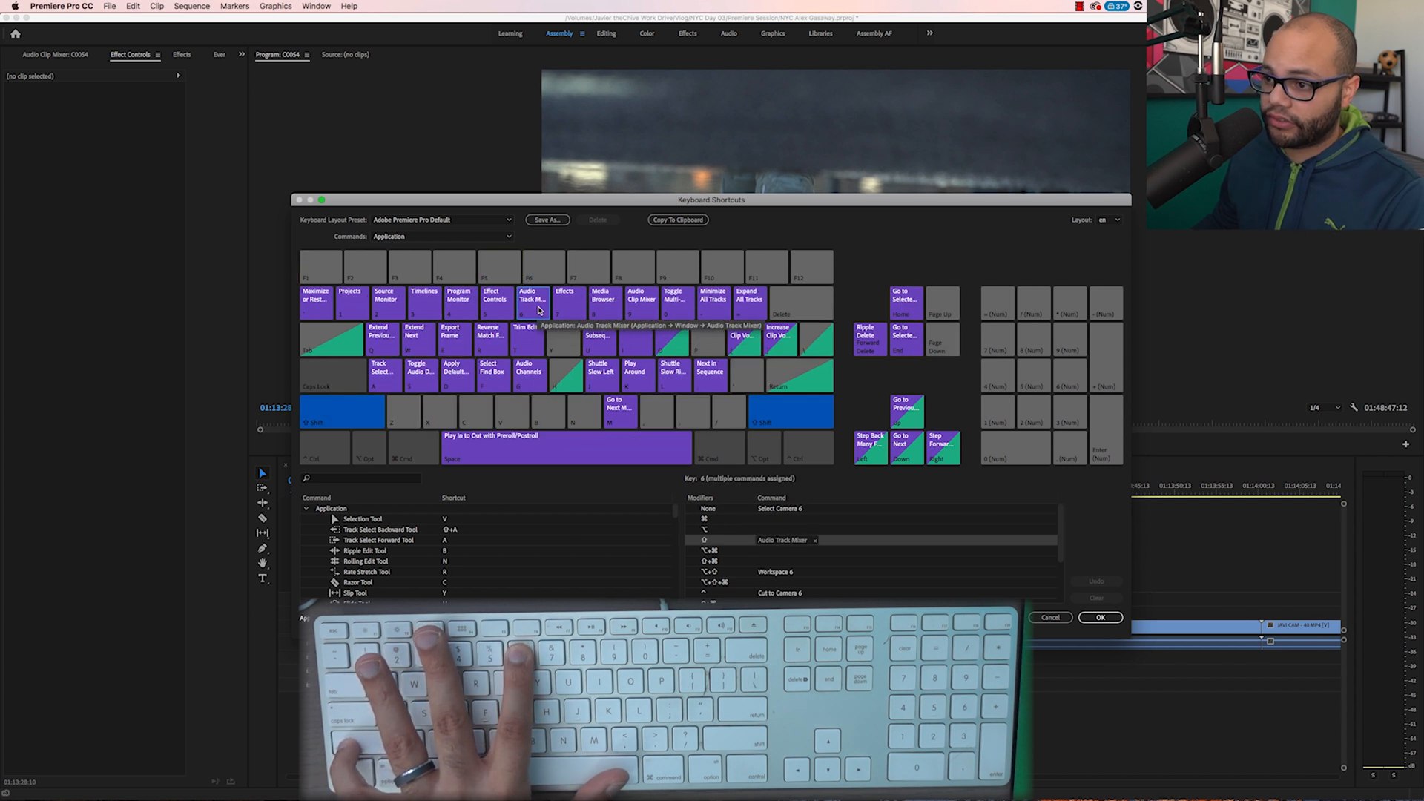
# Step: View the panel commands bound to number keys 8 and 9 in Keyboard Shortcuts
pyautogui.press('8')
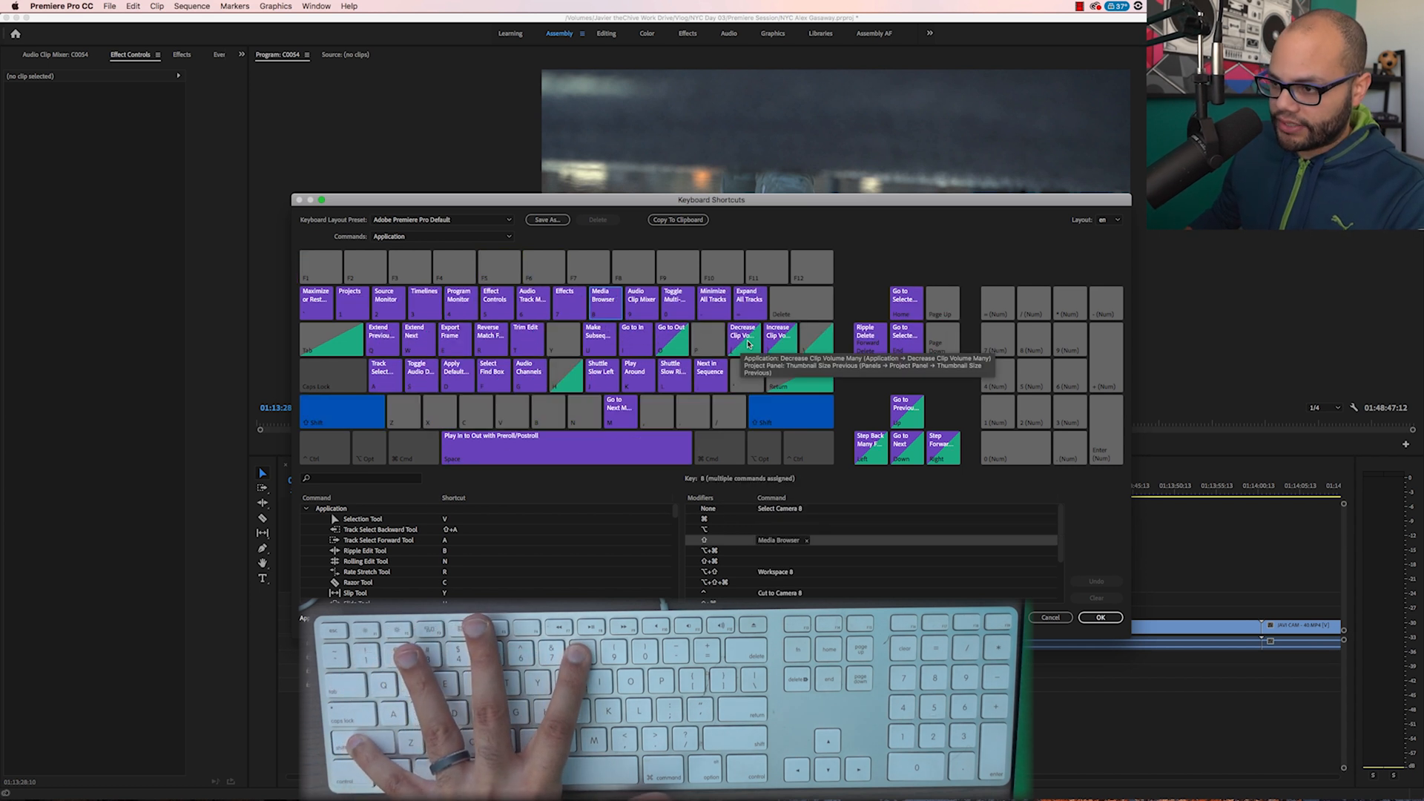
pyautogui.press('9')
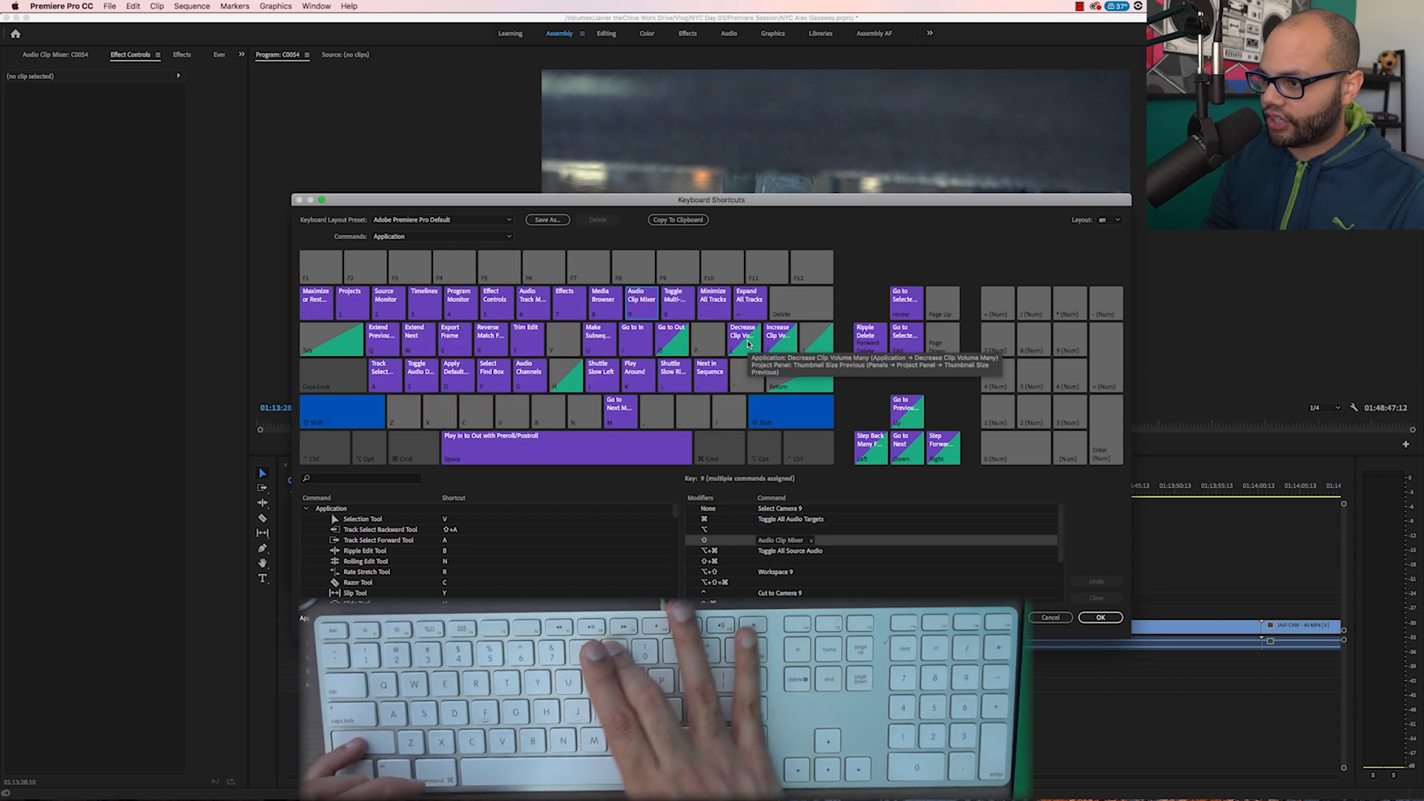